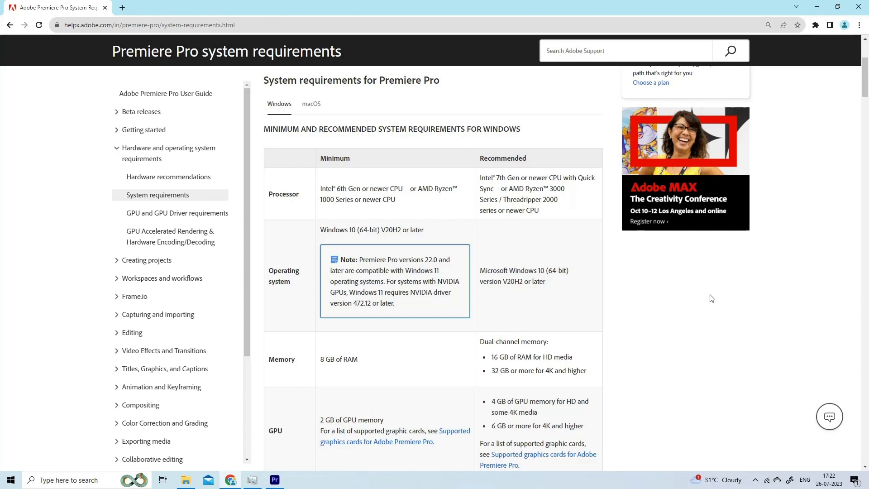
- Scroll through the Premiere Pro system requirements page on helpx.adobe.com
scroll("down", 3)
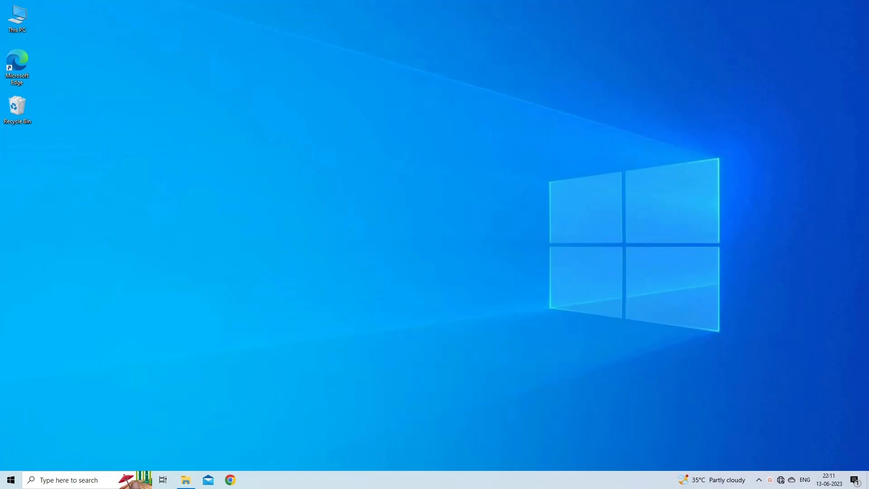
- End the Adobe Premiere Pro 2021 task from Task Manager's running apps
key("ctrl+shift+esc")
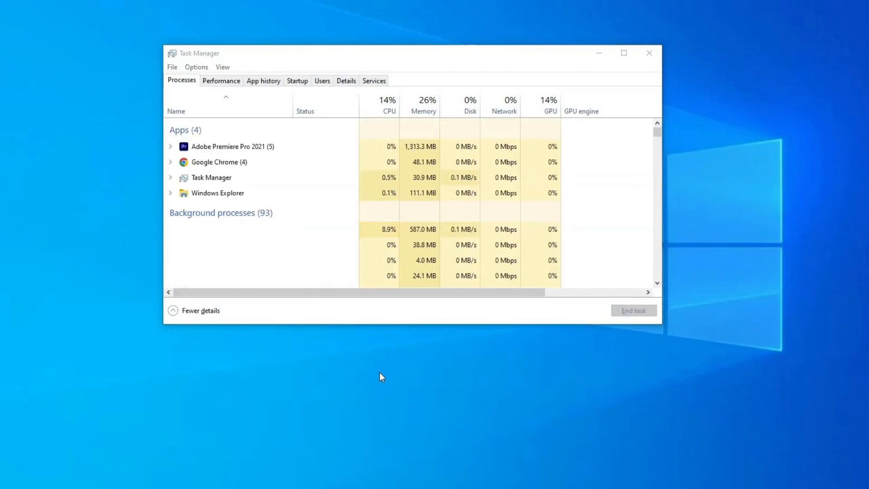
mouse_move(376, 218)
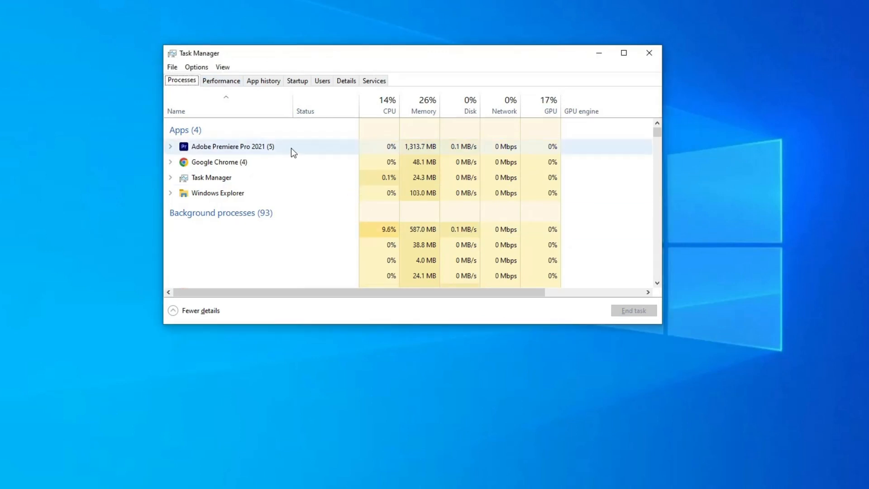
left_click(232, 146)
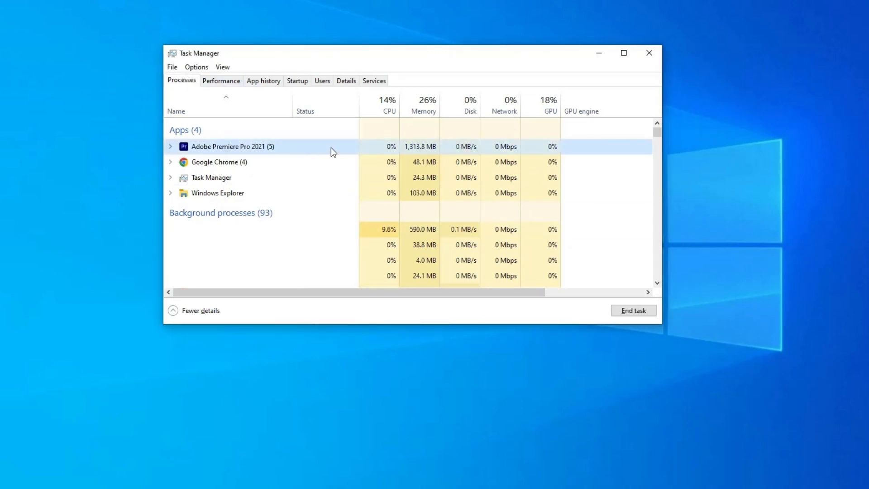
right_click(232, 147)
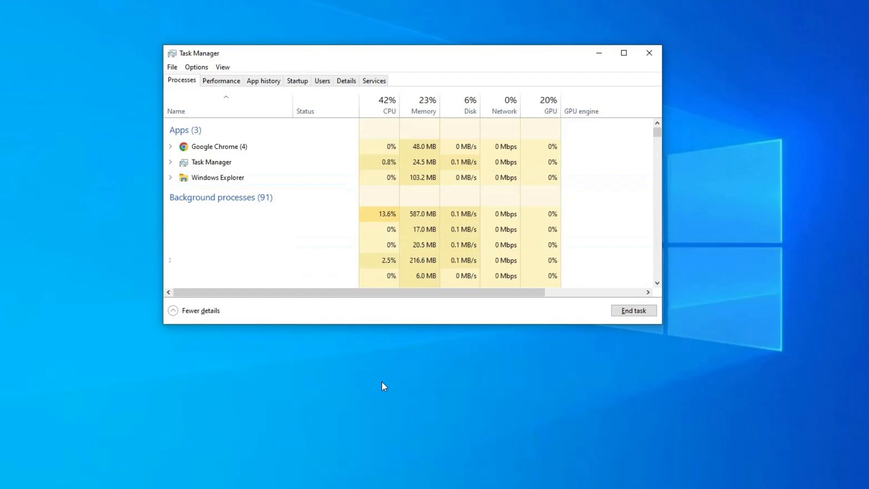
left_click(649, 52)
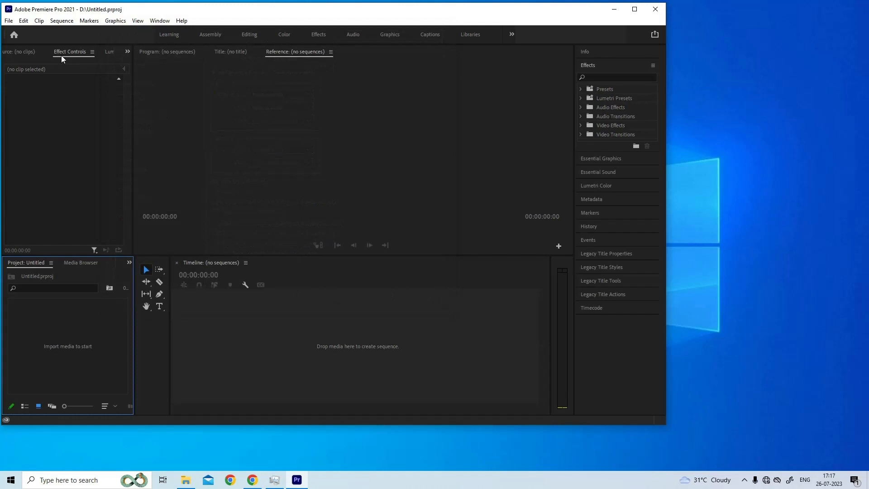
- Delete the media cache files from Preferences > Media Cache and confirm
left_click(8, 20)
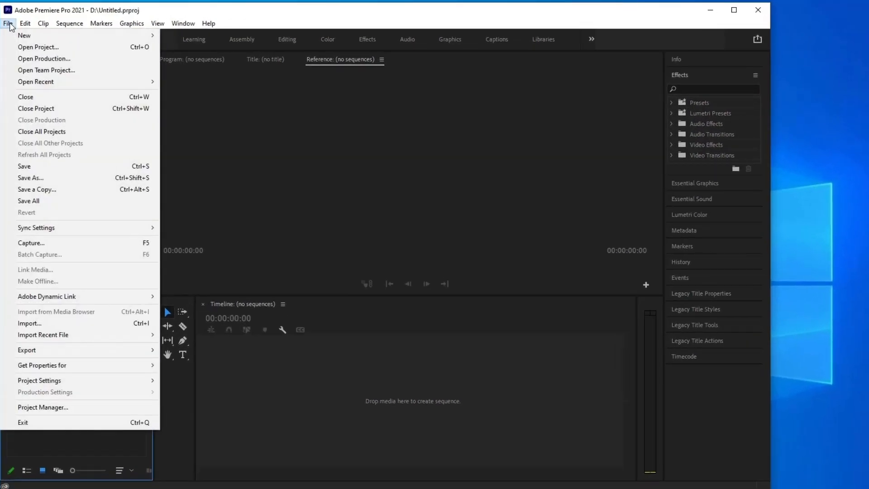
left_click(24, 24)
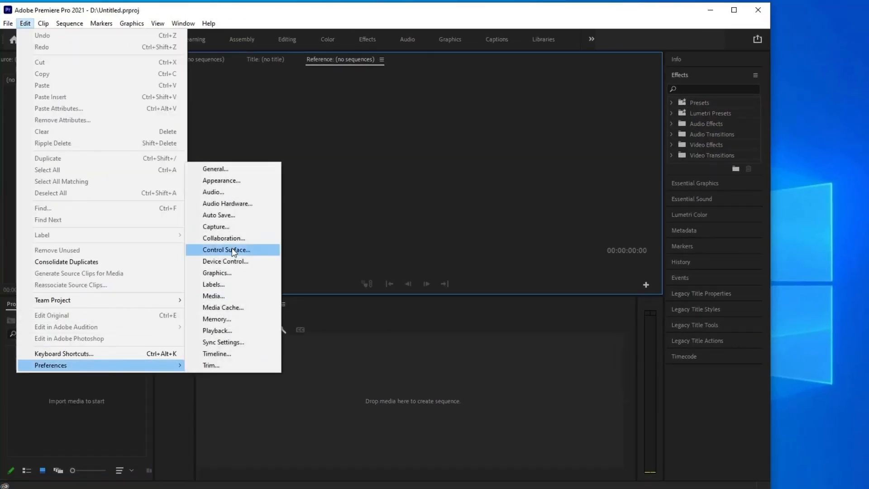
mouse_move(234, 309)
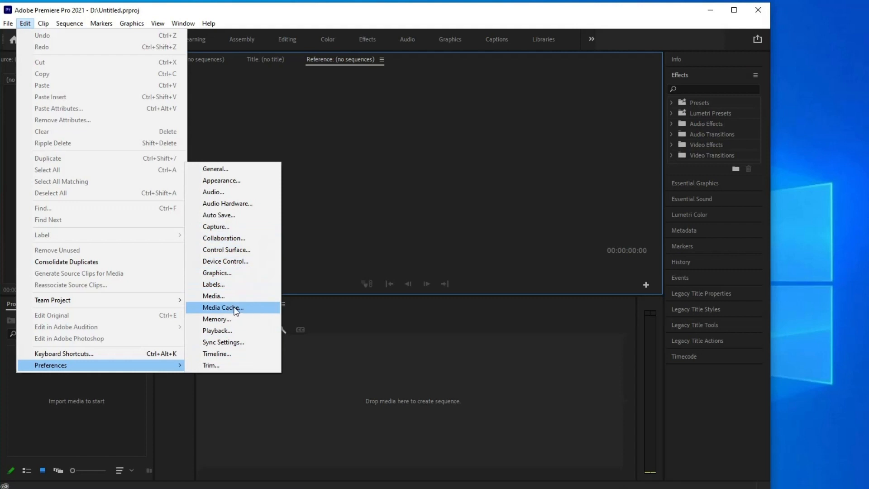
left_click(222, 307)
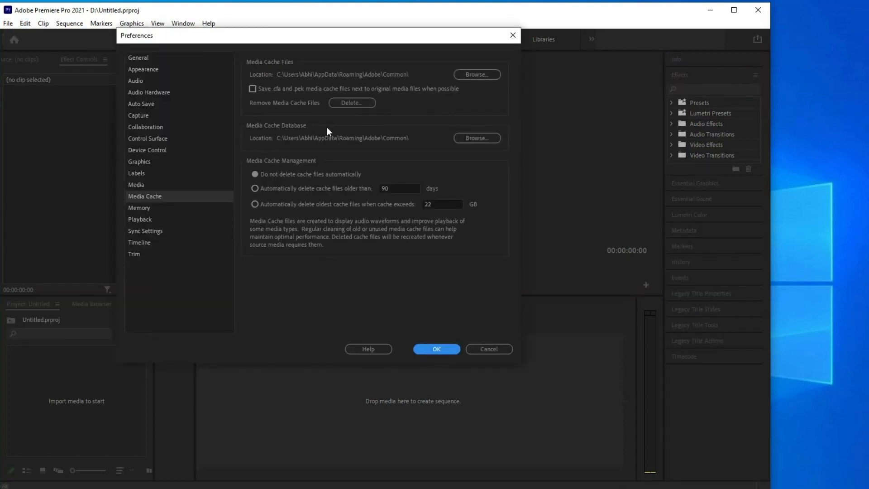
mouse_move(351, 103)
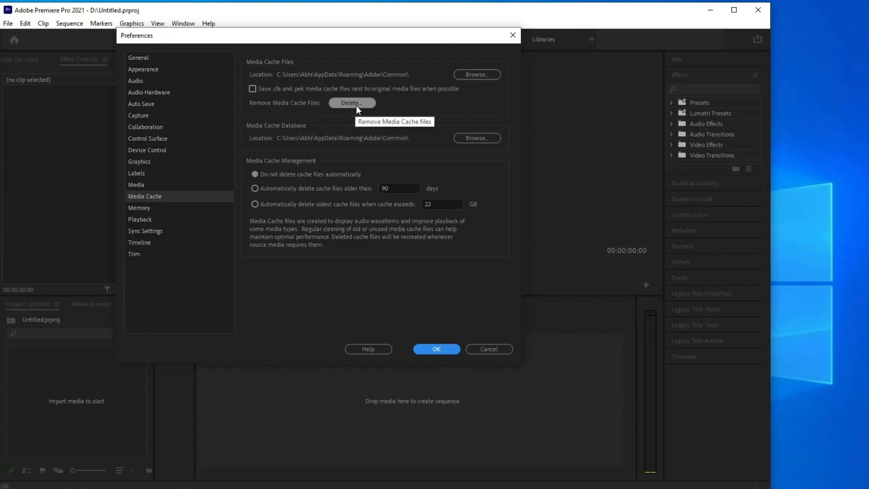
left_click(351, 103)
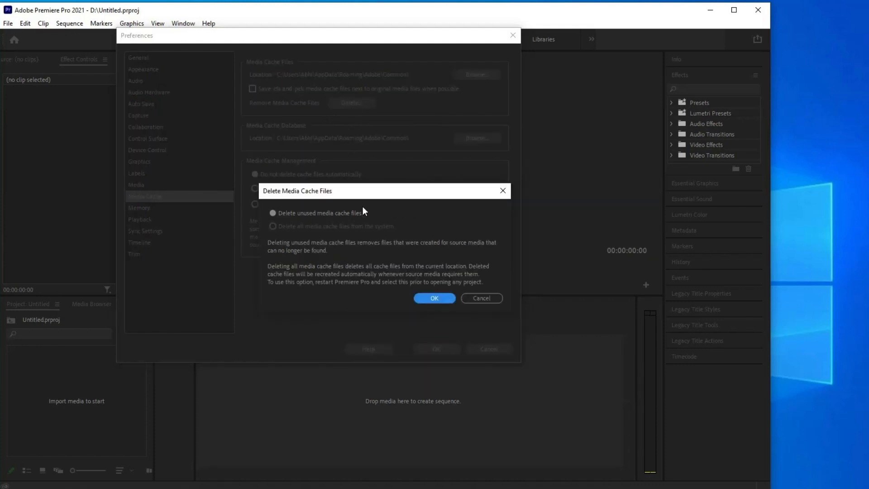
mouse_move(272, 226)
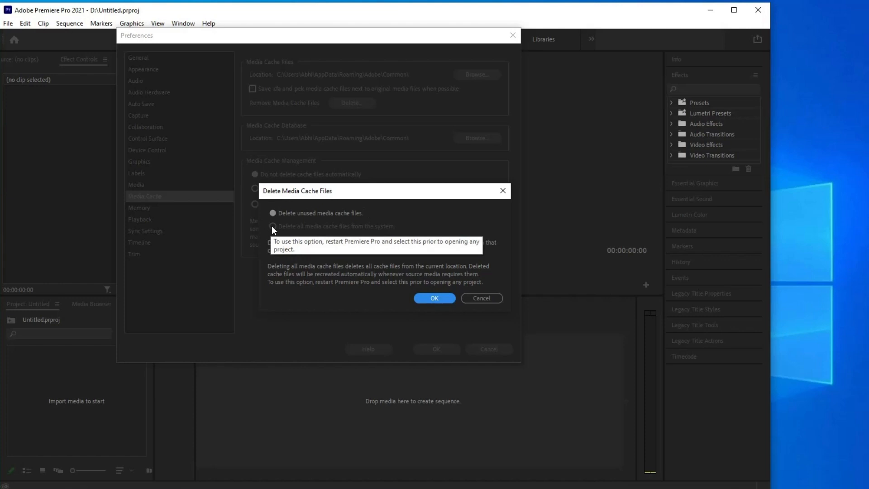
left_click(434, 298)
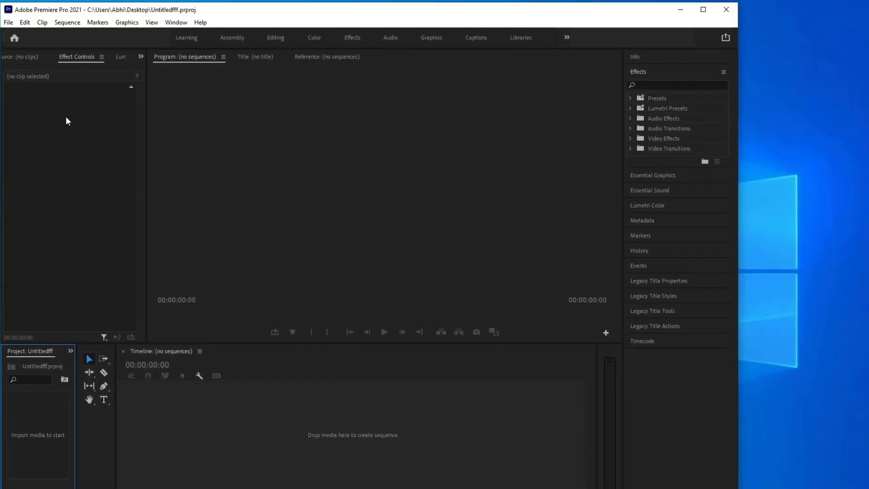
- Uncheck H264/HEVC hardware accelerated encoding in Preferences > Media and apply
left_click(25, 22)
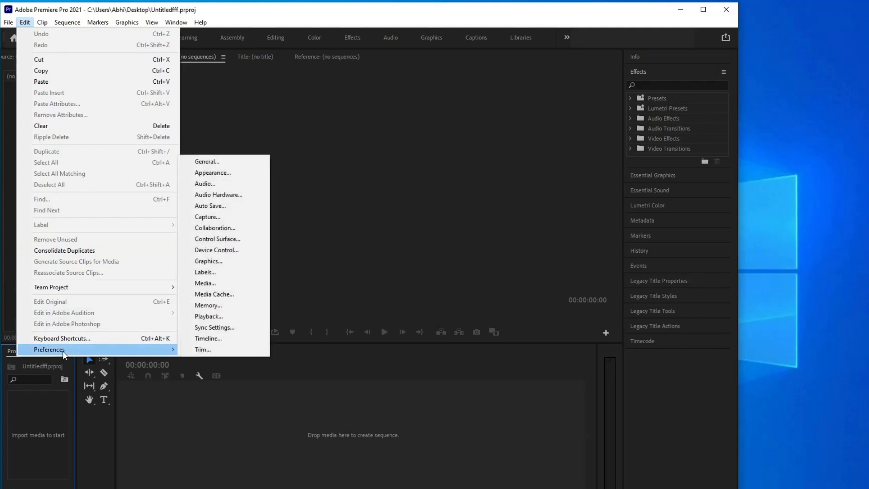
mouse_move(215, 283)
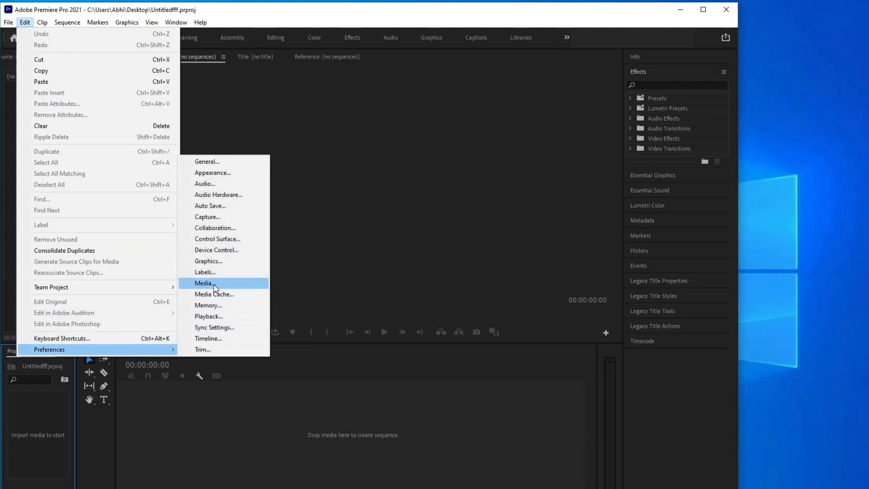
left_click(204, 284)
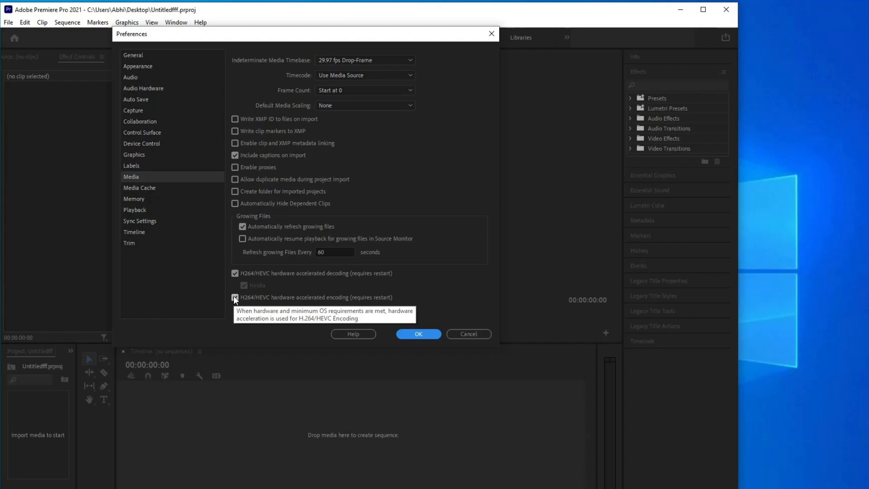
left_click(235, 298)
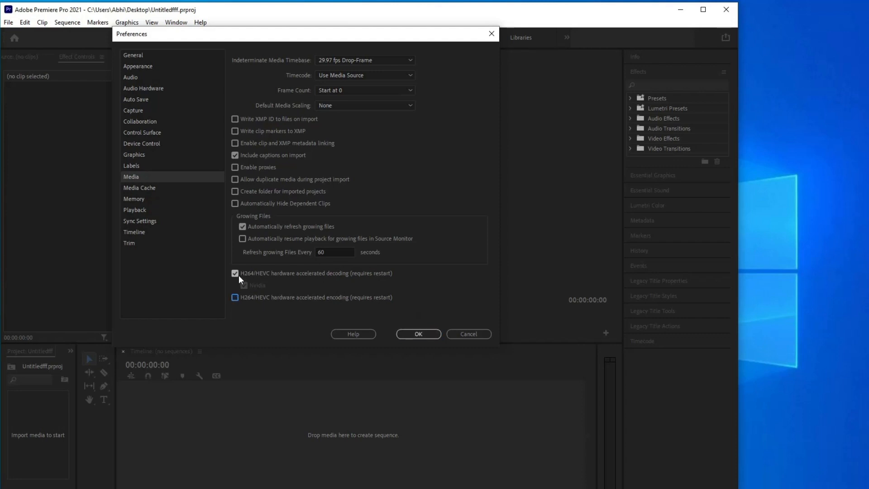
left_click(234, 272)
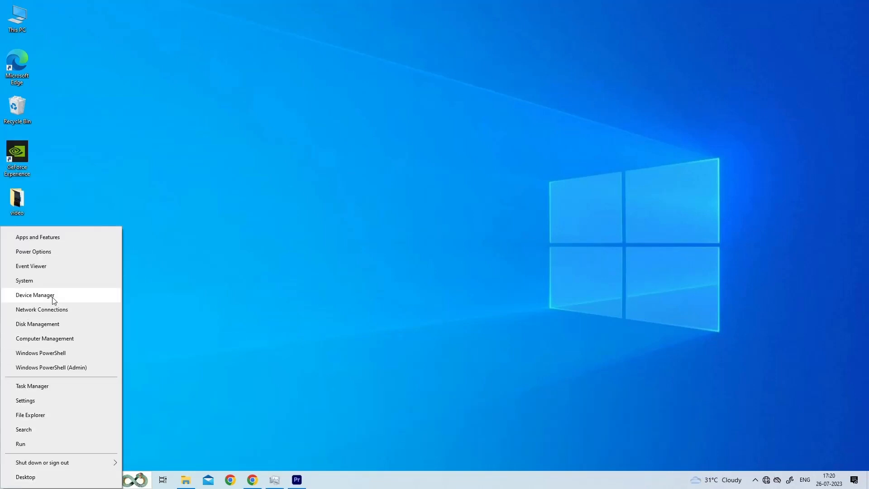
- Search automatically for the NVIDIA GeForce GTX 1650 driver; best driver already installed
left_click(35, 294)
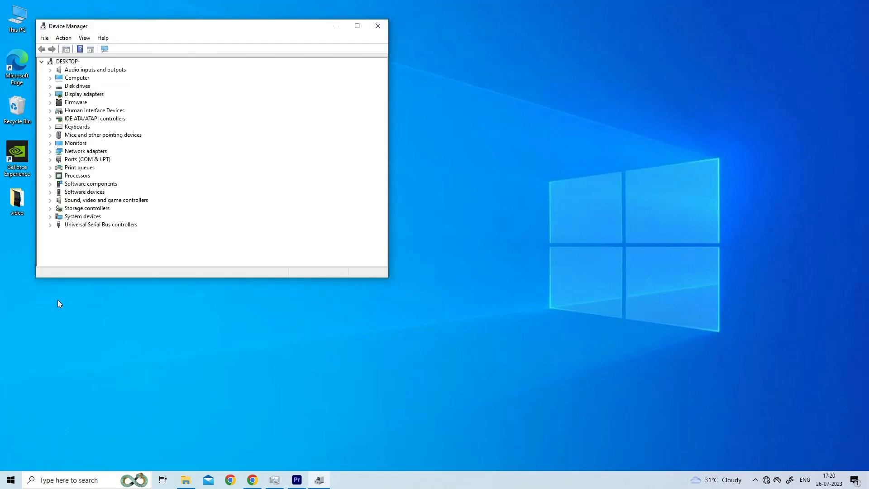
left_click(84, 94)
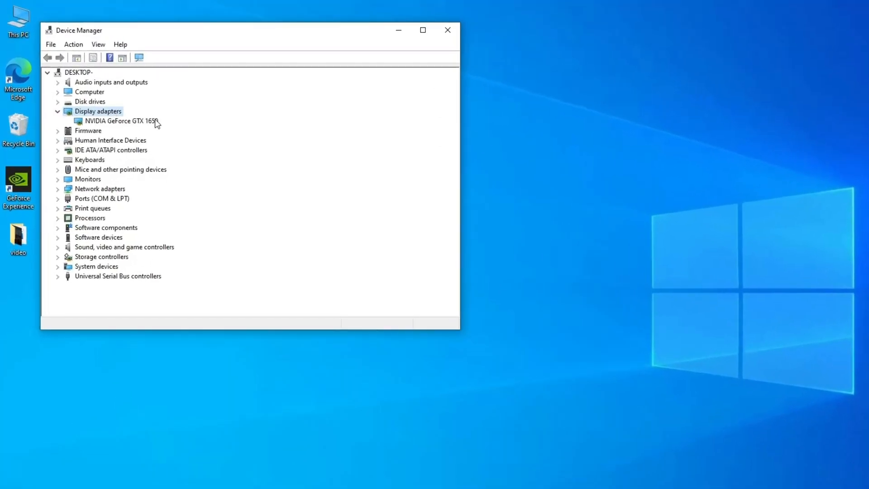
right_click(117, 120)
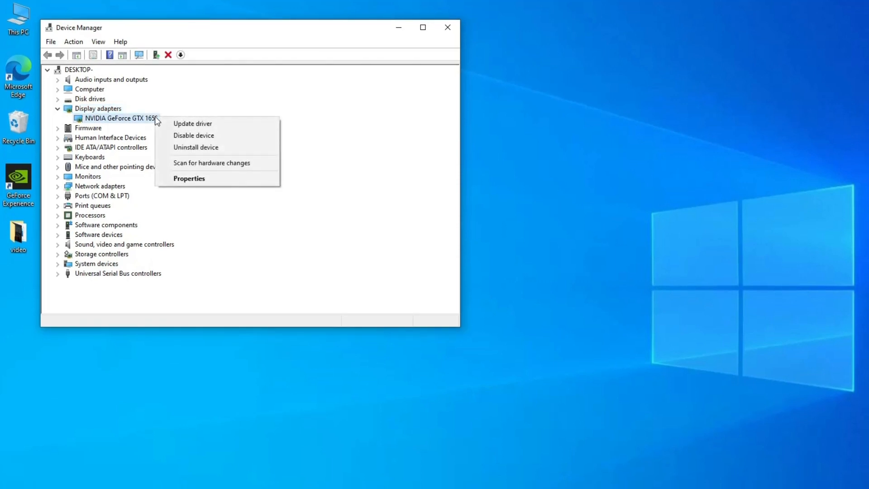
mouse_move(192, 124)
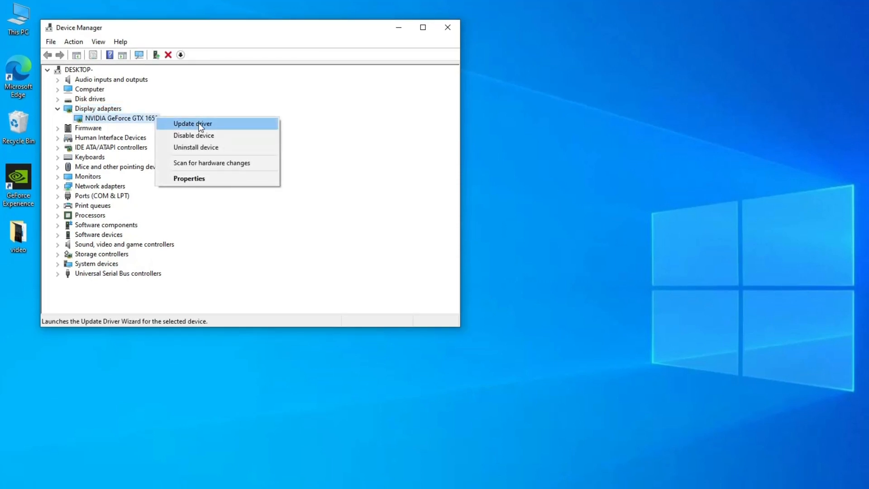
left_click(192, 124)
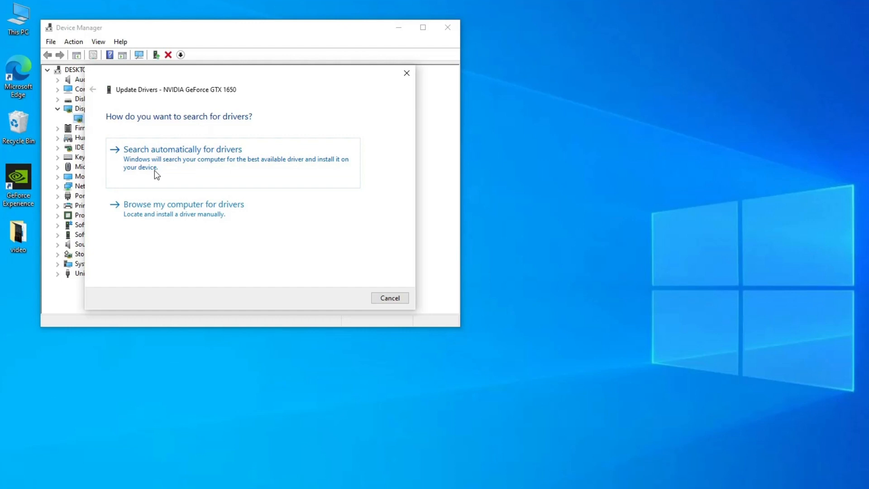
mouse_move(161, 169)
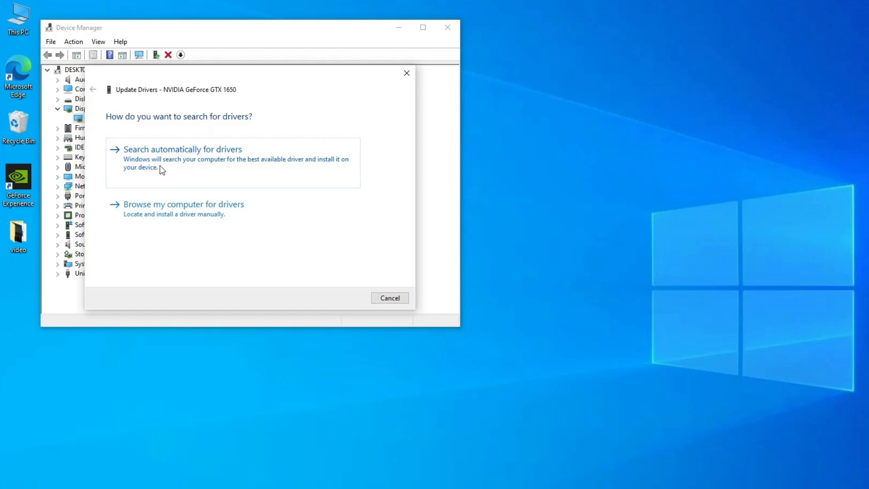
left_click(182, 150)
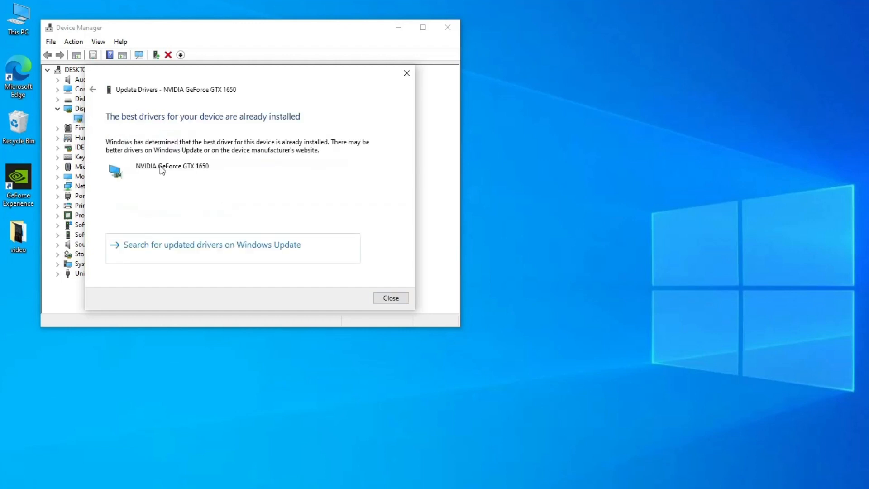
left_click(391, 298)
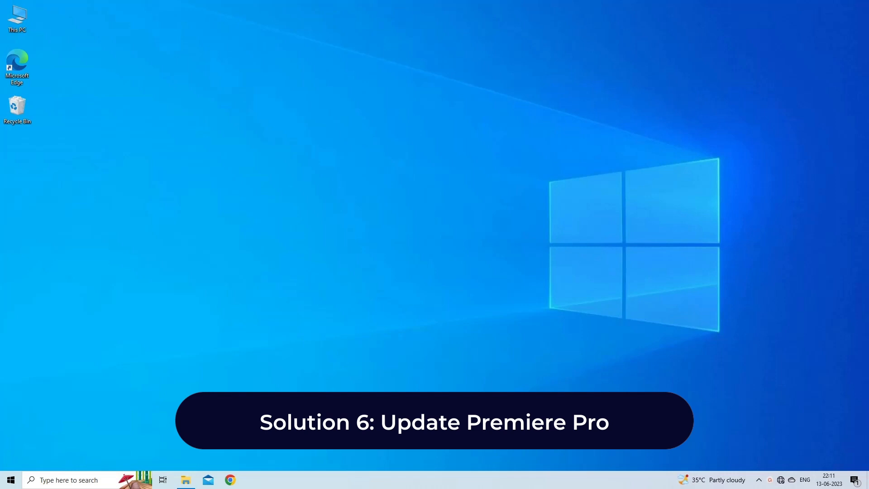
- Launch Premiere Pro 2021 from the taskbar into the empty untitled project
left_click(297, 480)
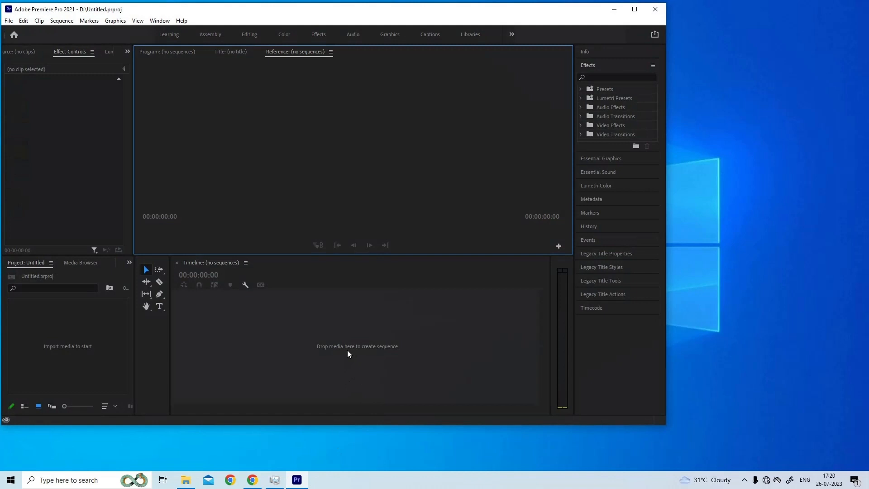
left_click(182, 20)
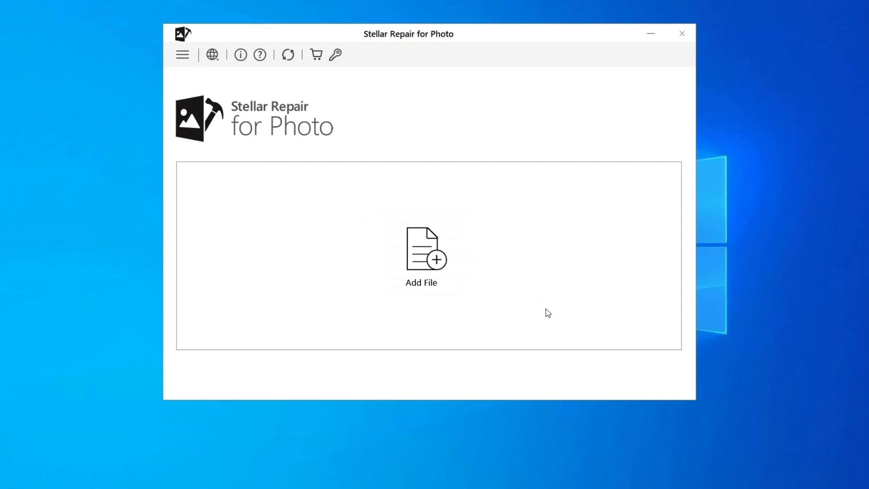
- Add New Pic.jpg from USB (T:) and repair it, dismissing the Repair Complete message
left_click(421, 255)
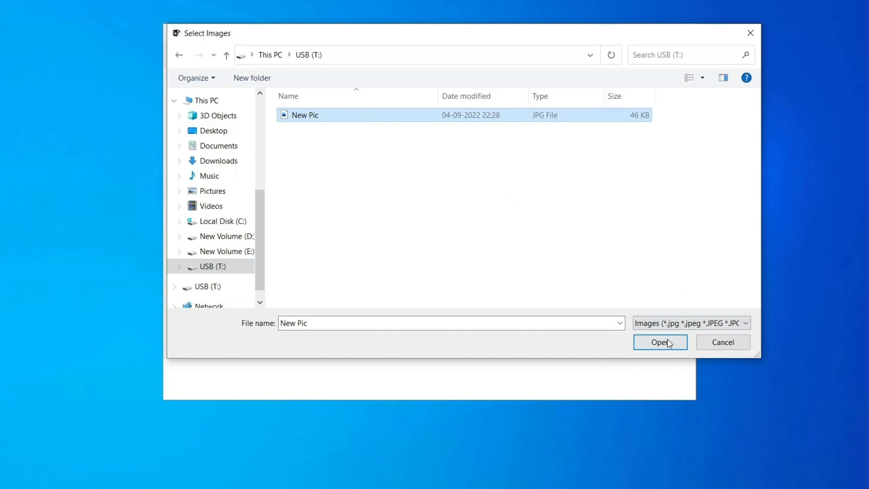
left_click(660, 342)
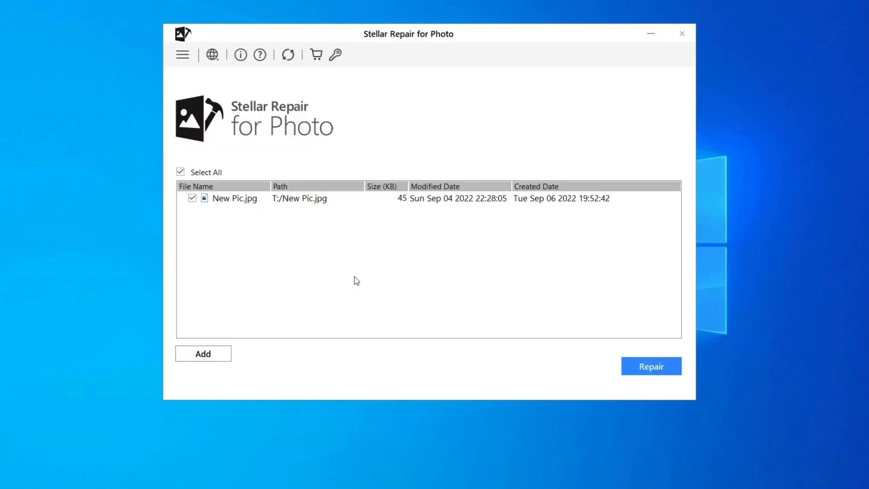
mouse_move(723, 319)
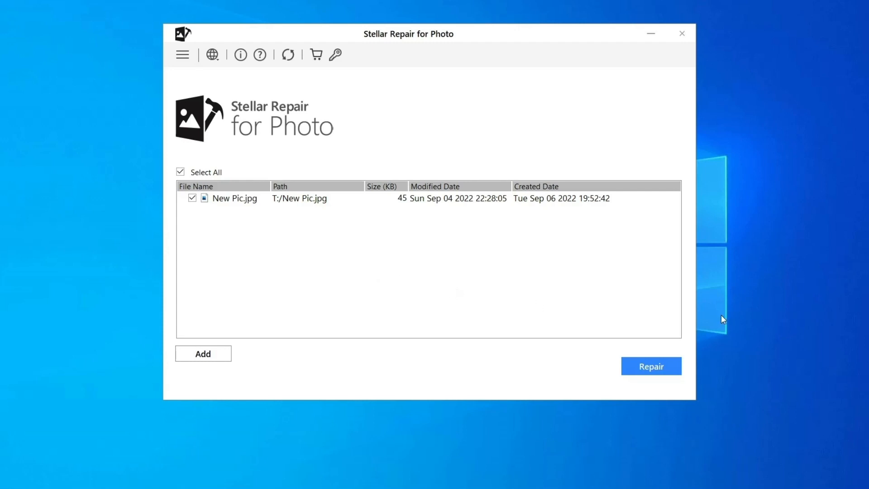
left_click(651, 366)
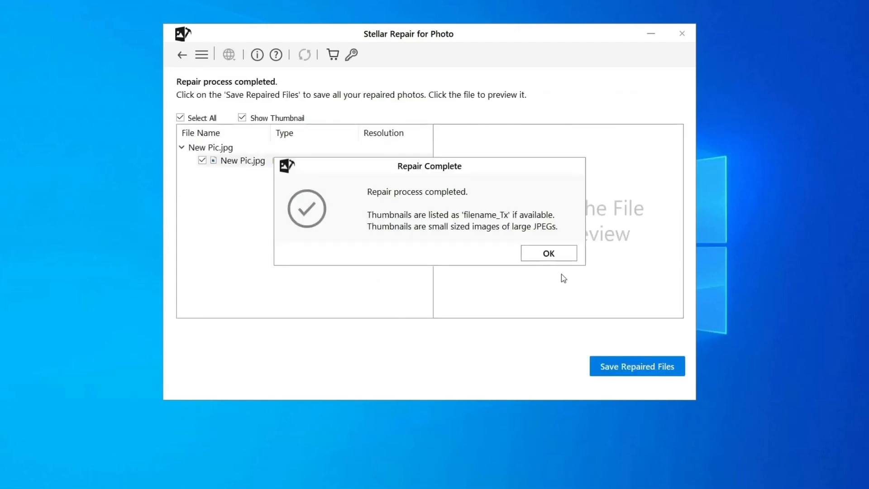
left_click(548, 254)
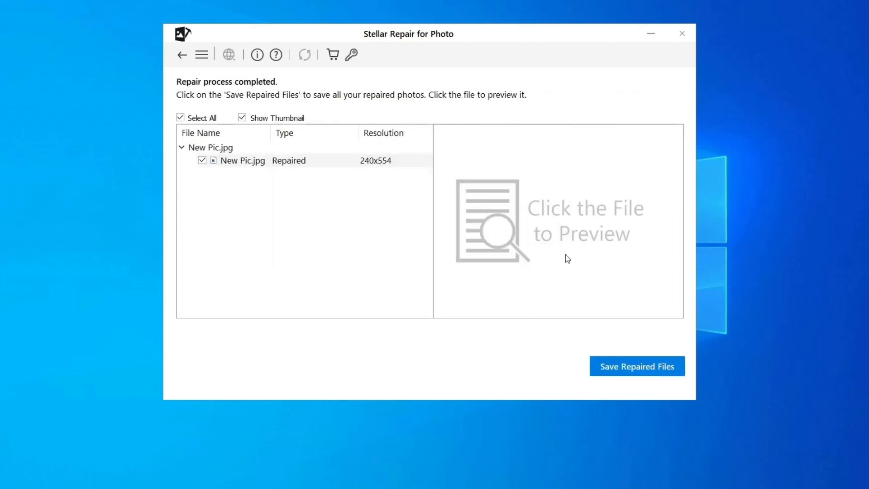
mouse_move(629, 366)
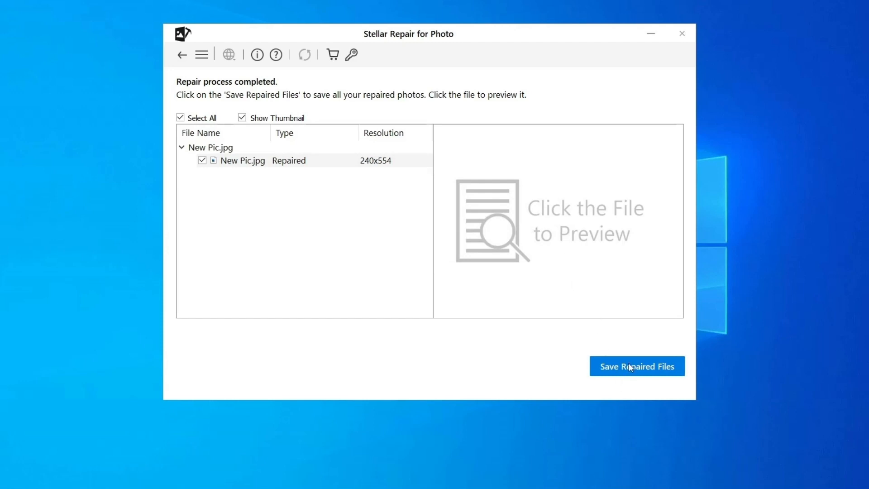